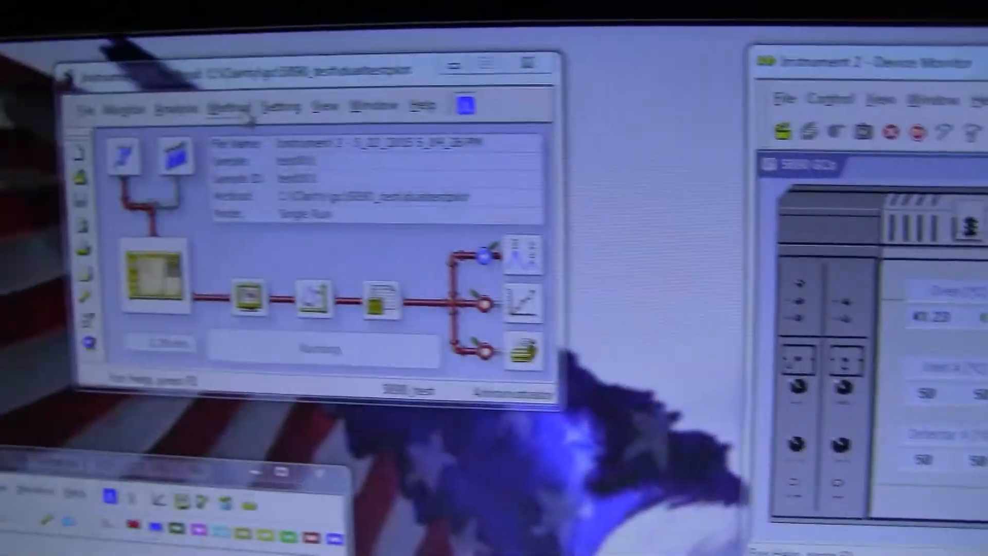
Step: Show the Method menu's setup options in the Instrument 2 method window
{"action": "left_click", "coordinate": [163, 77]}
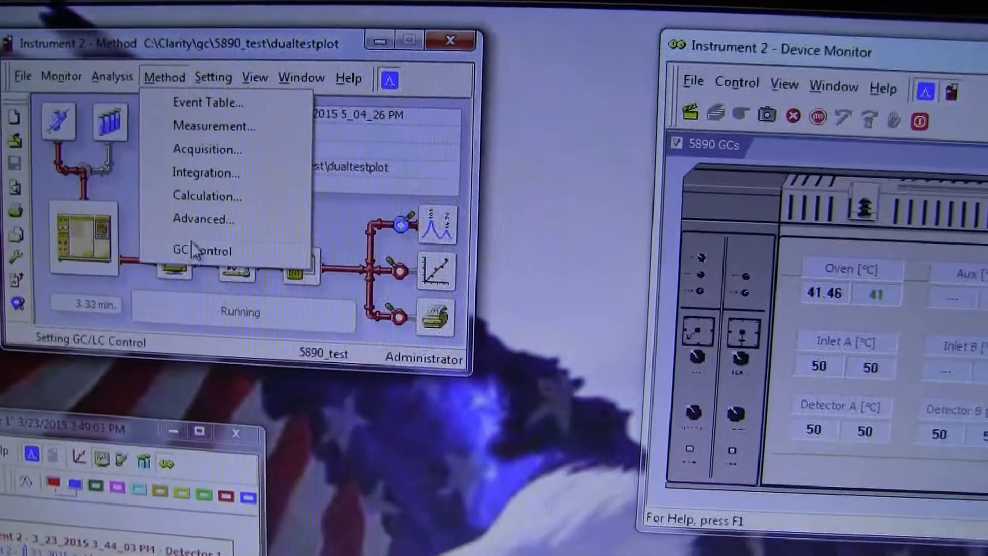
Step: Bring up GC Control for the Agilent HP5890 method and view its valves and relays settings
{"action": "left_click", "coordinate": [207, 250]}
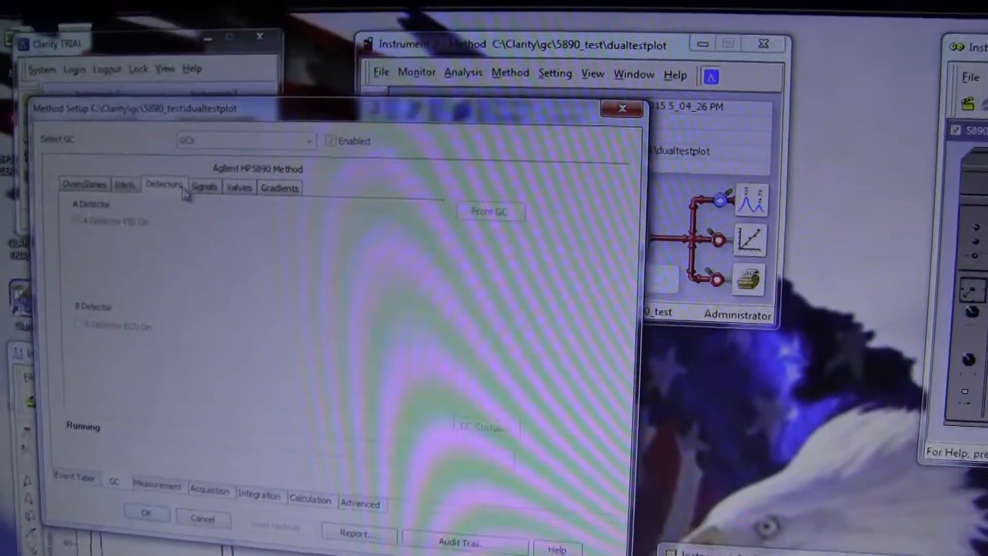
{"action": "left_click", "coordinate": [248, 134]}
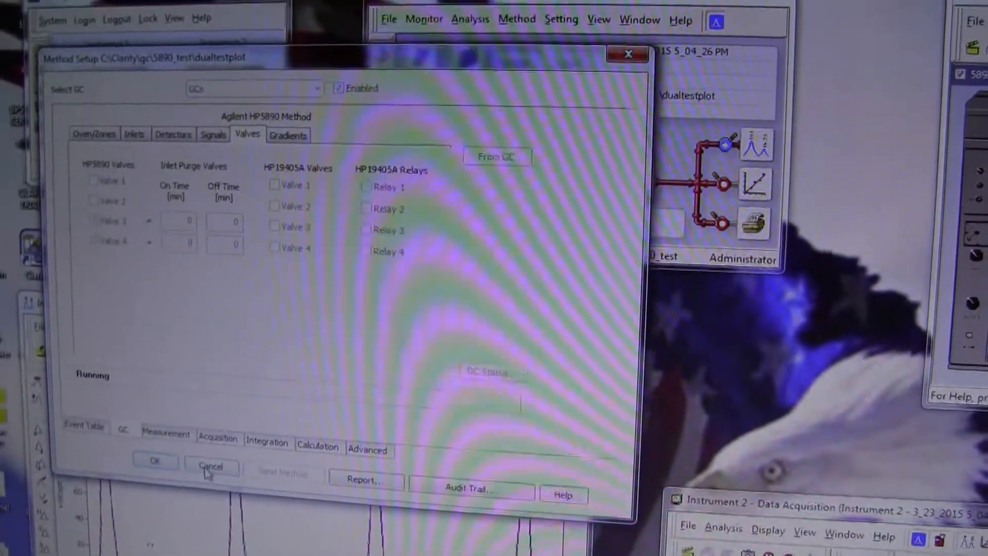